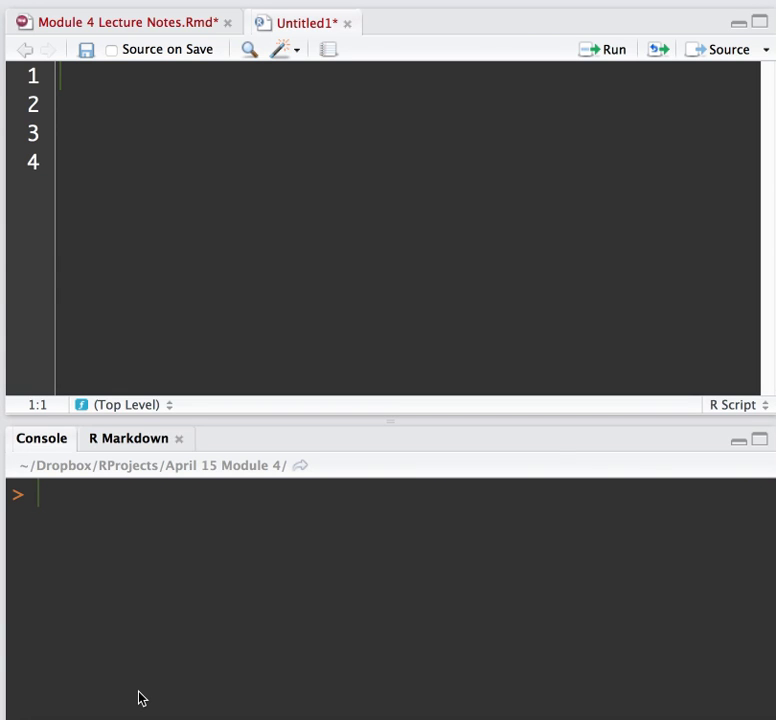
Step: Enter qnorm(1-.25) at the console prompt, leaving it unrun
{"action": "left_click", "coordinate": [48, 492]}
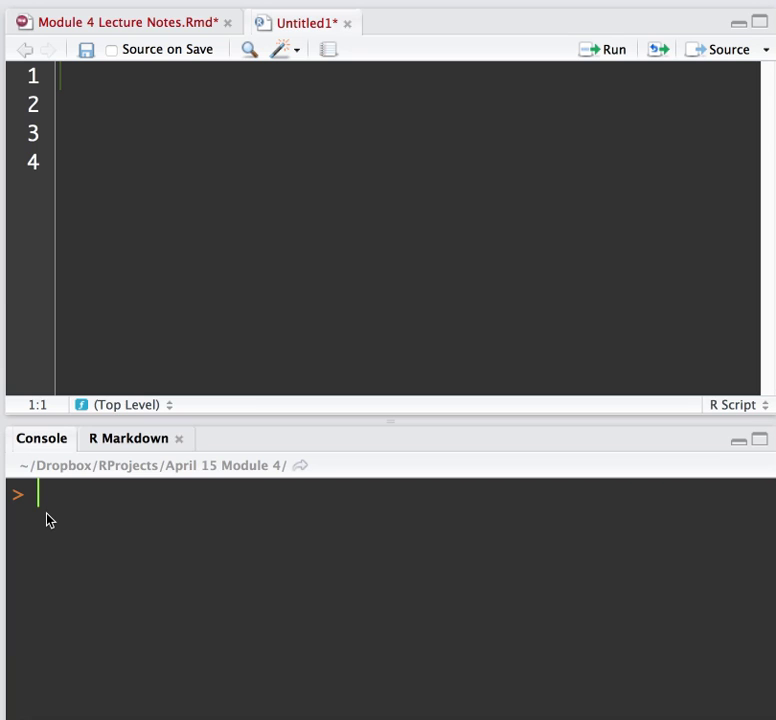
{"action": "type", "text": "qno"}
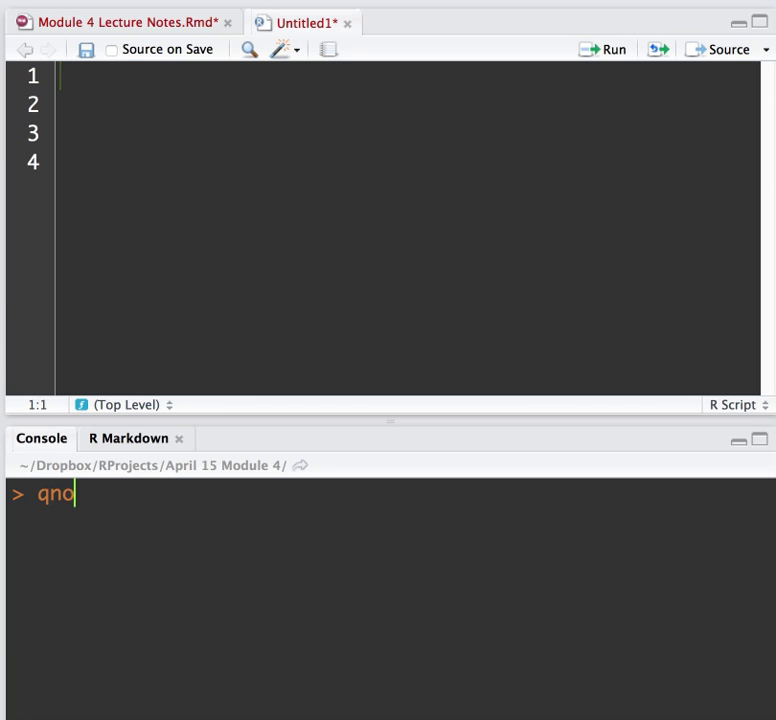
{"action": "type", "text": "rm("}
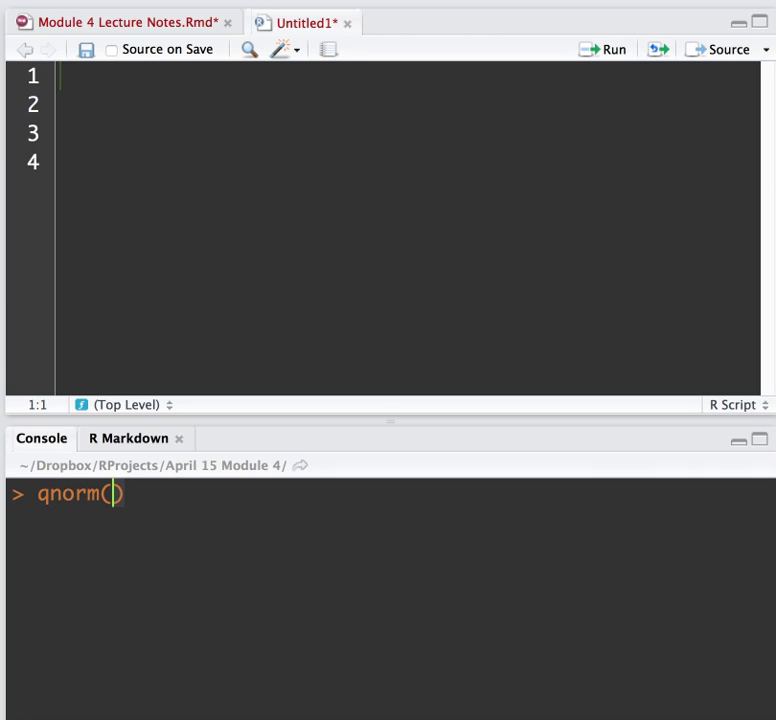
{"action": "type", "text": "1-."}
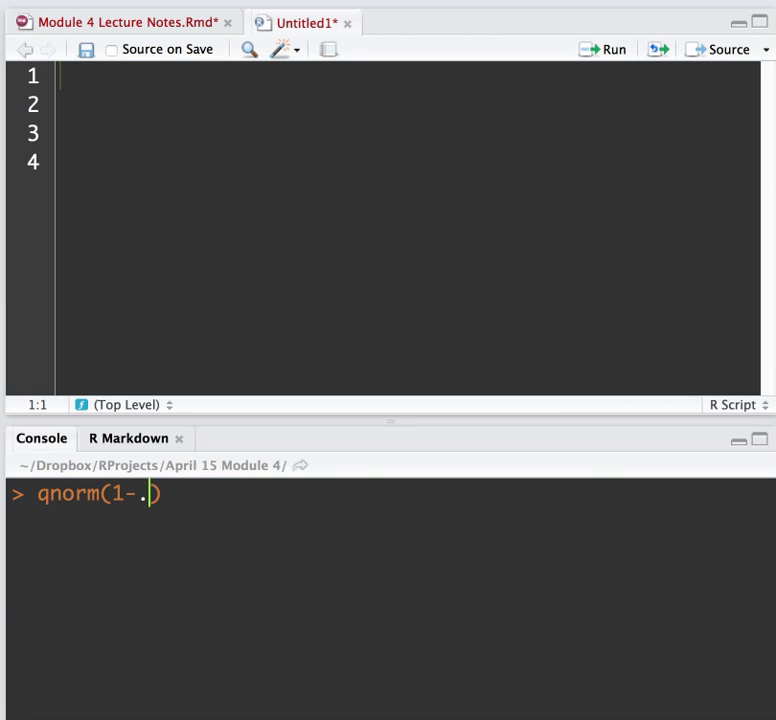
{"action": "type", "text": "25"}
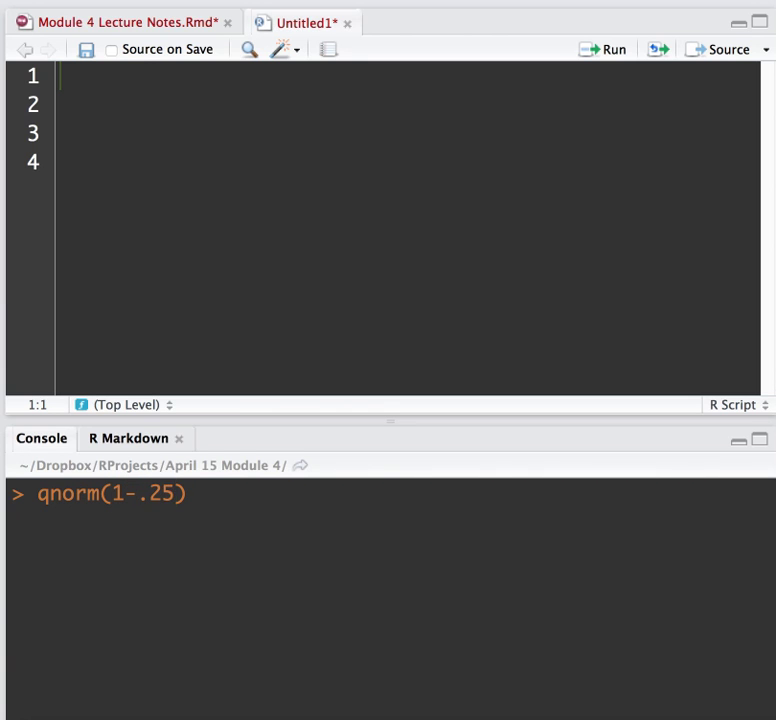